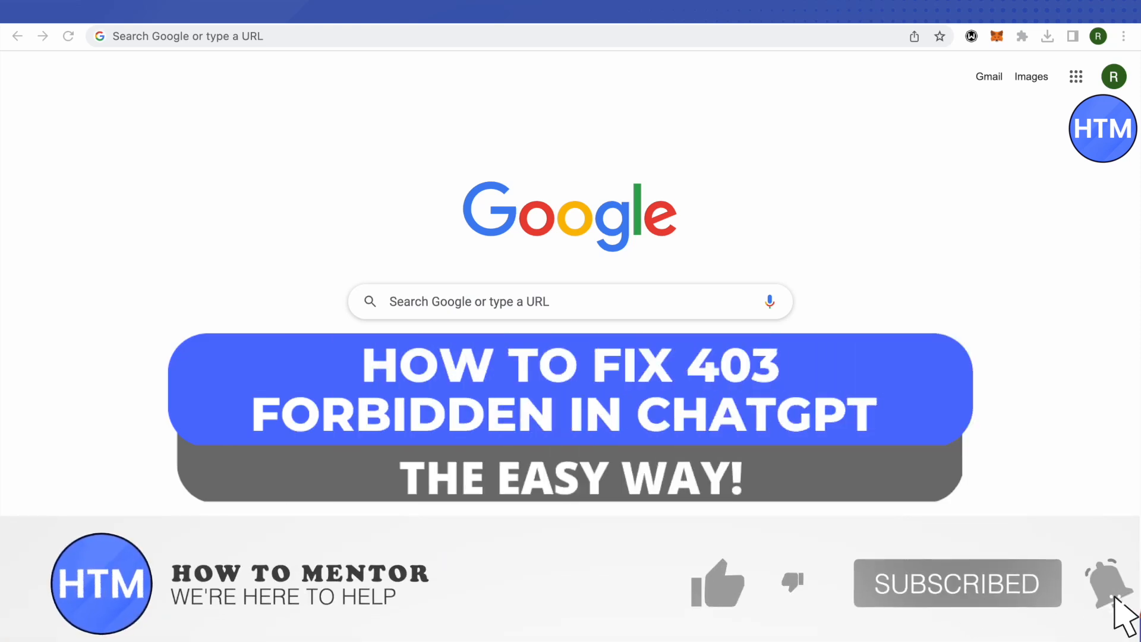
Go from Chrome's main menu to Settings, reaching the Privacy and security section.
left_click(717, 582)
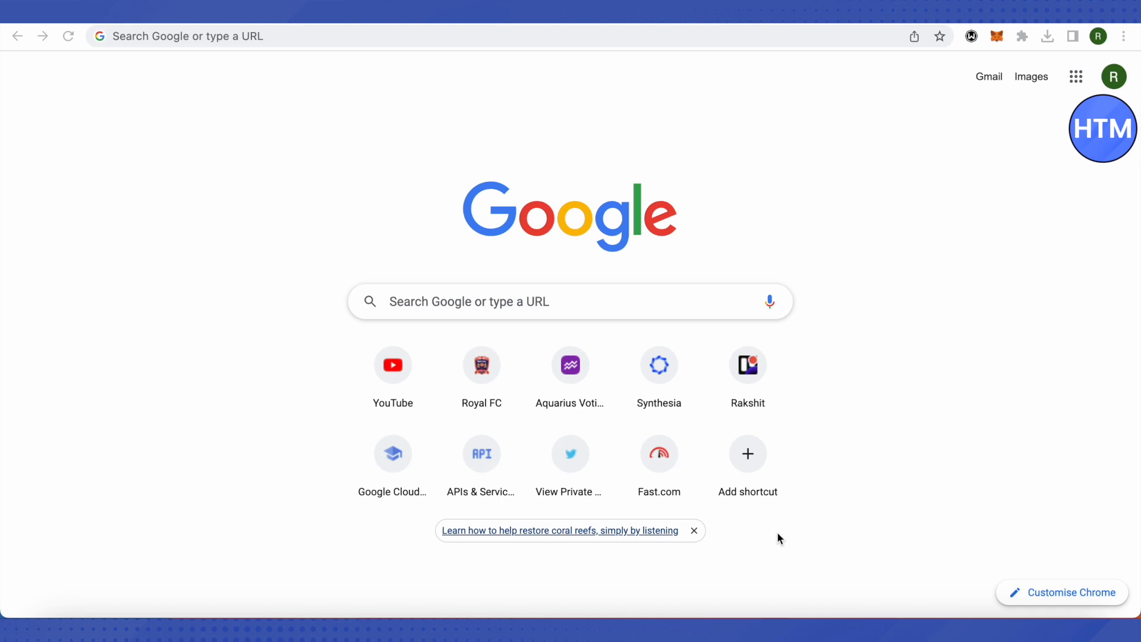
left_click(1122, 35)
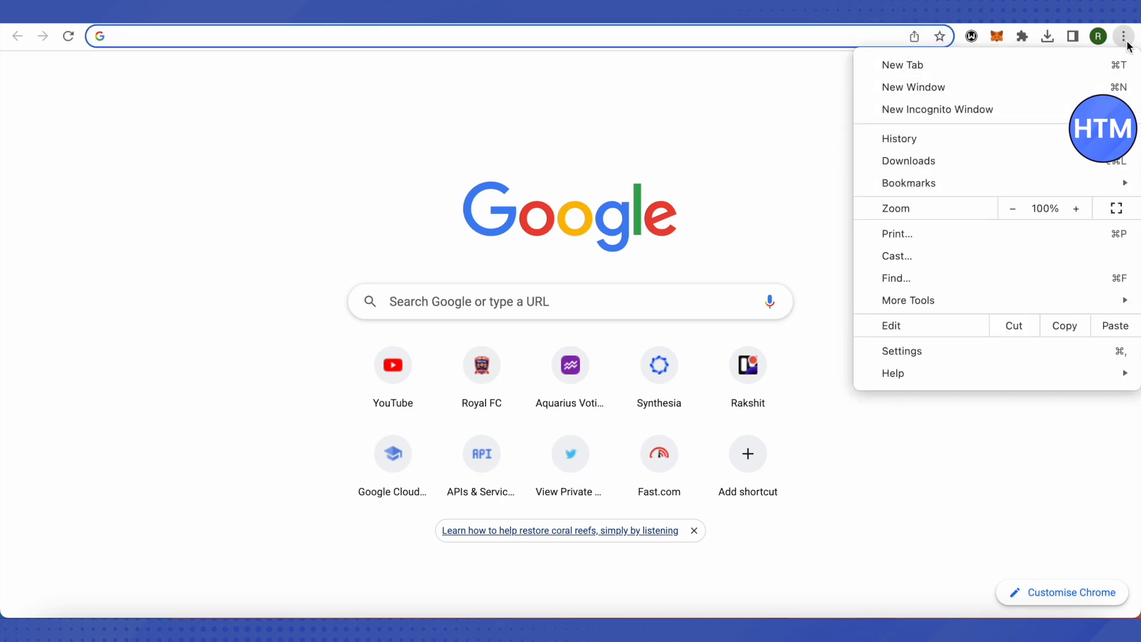
mouse_move(920, 372)
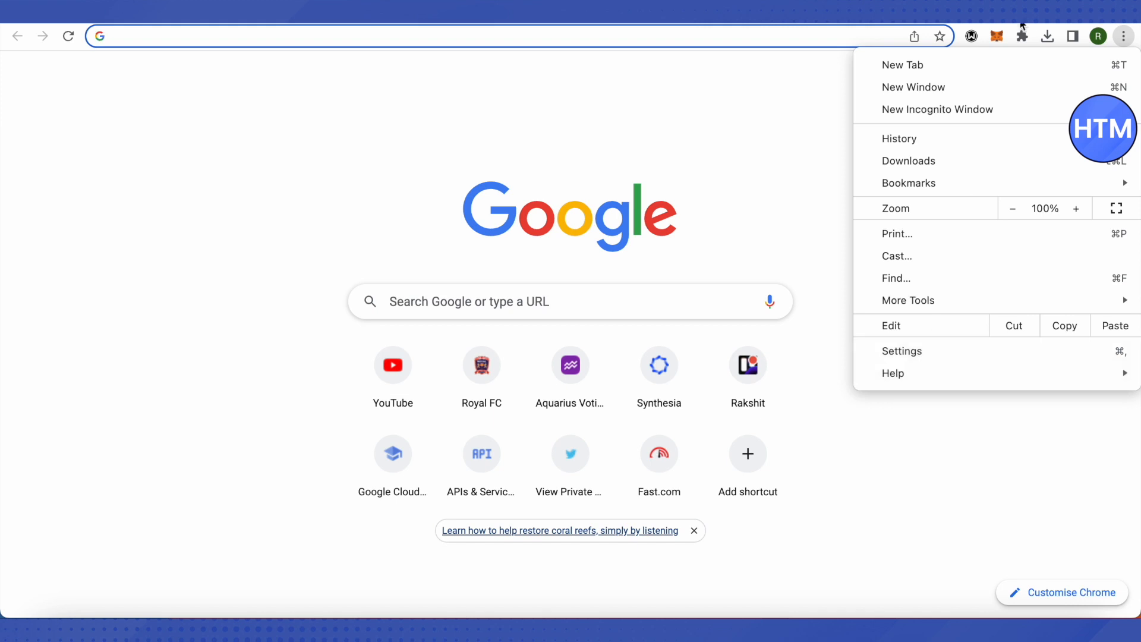
left_click(901, 351)
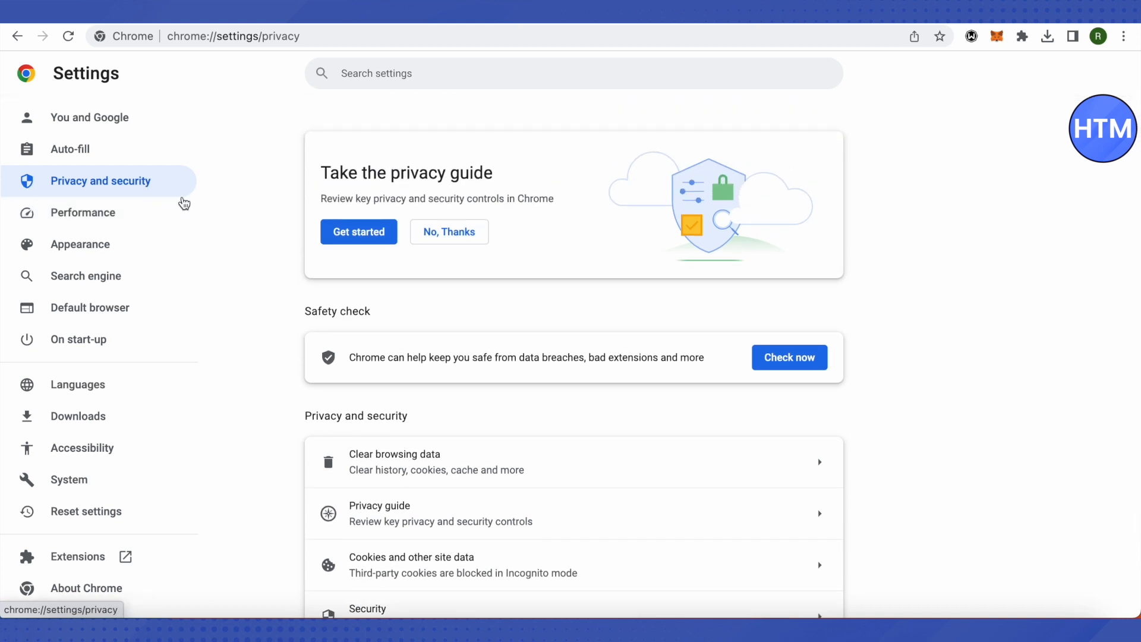
Open Clear browsing data and view its time range options (last hour selected).
scroll("down", 3)
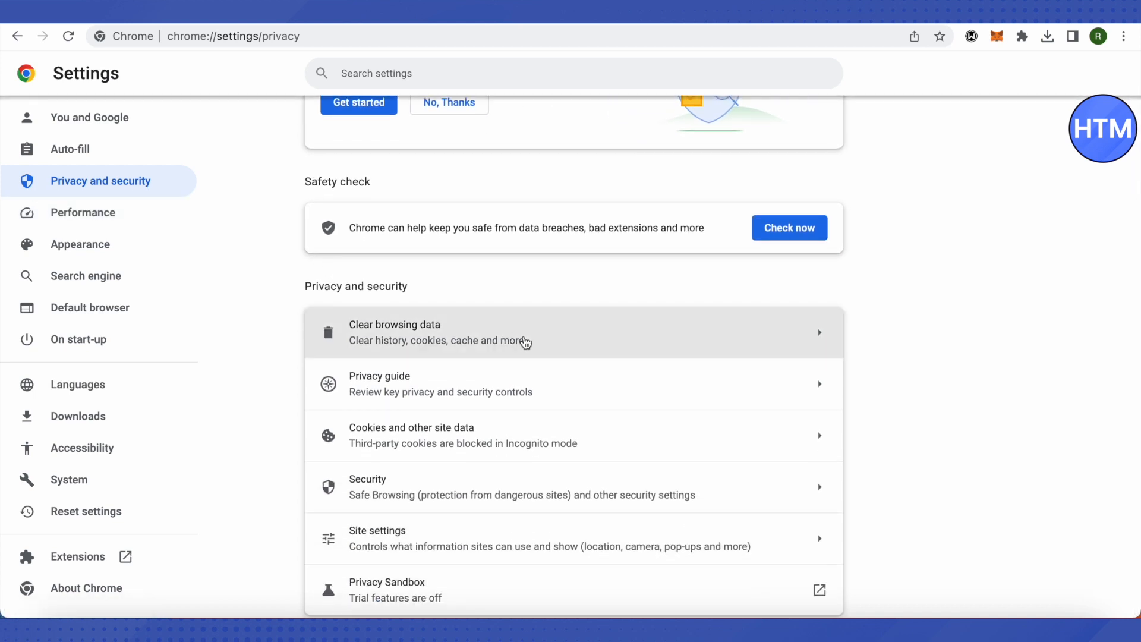
mouse_move(595, 343)
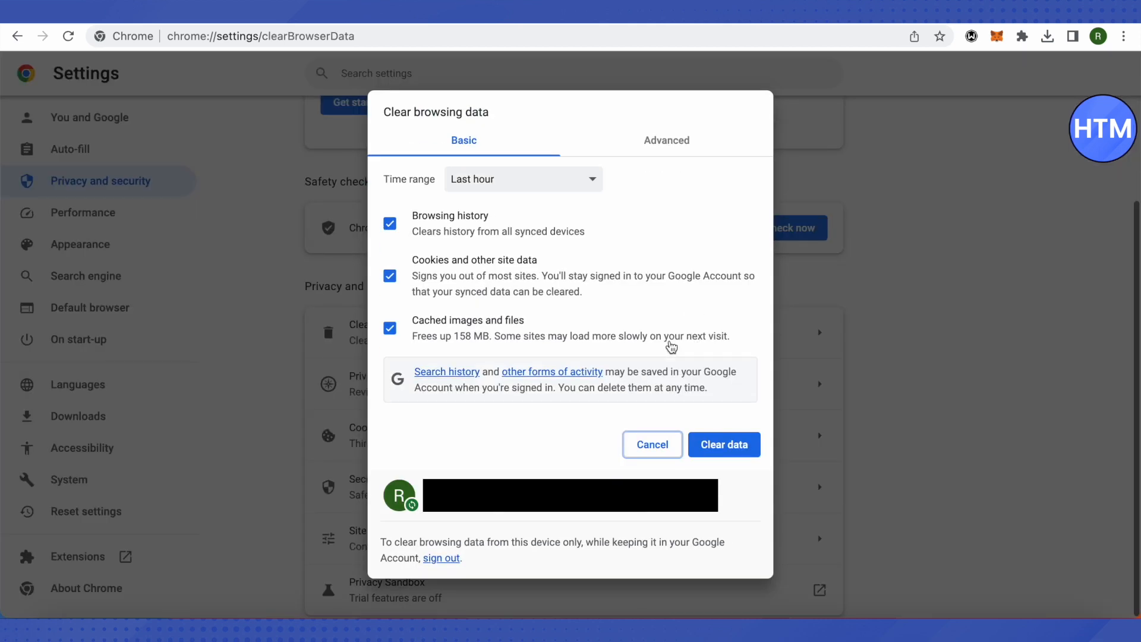
left_click(521, 179)
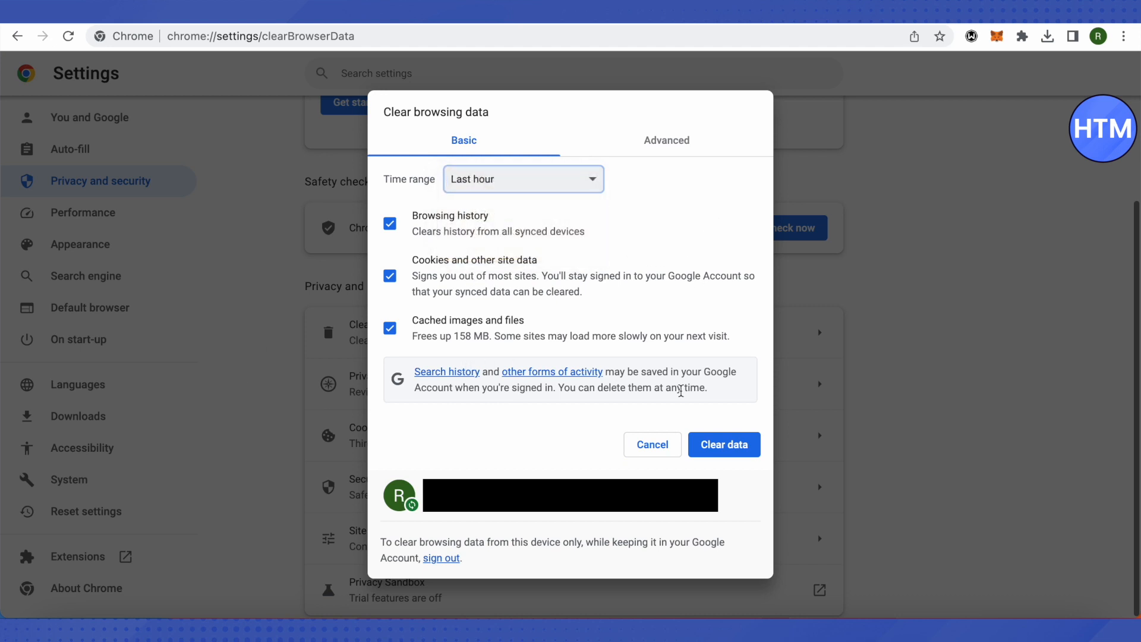
mouse_move(652, 444)
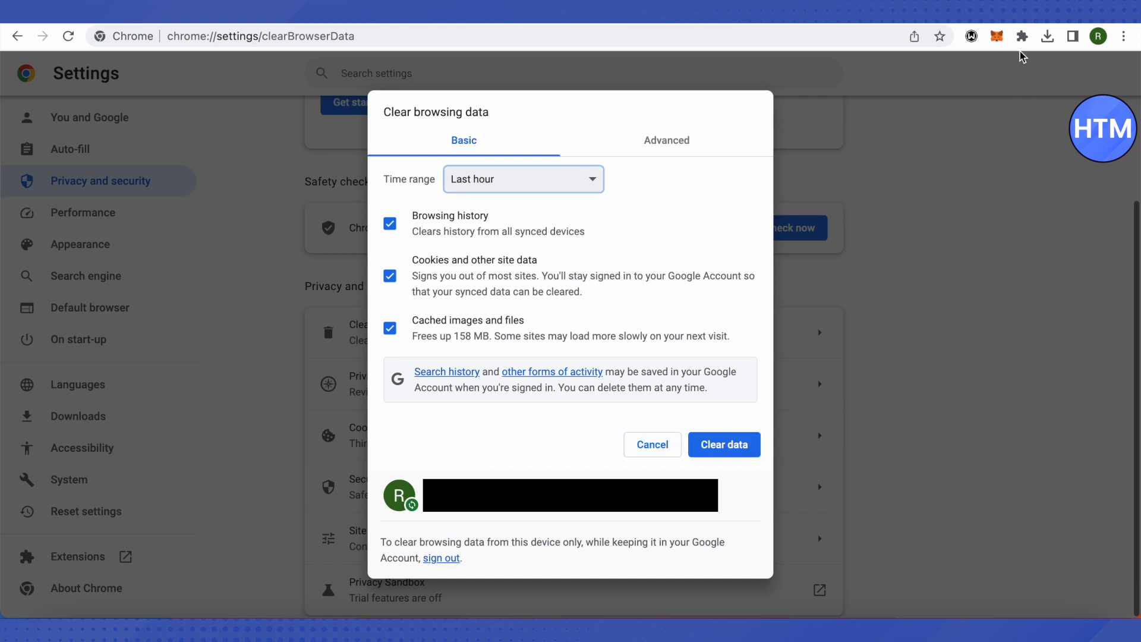
mouse_move(970, 49)
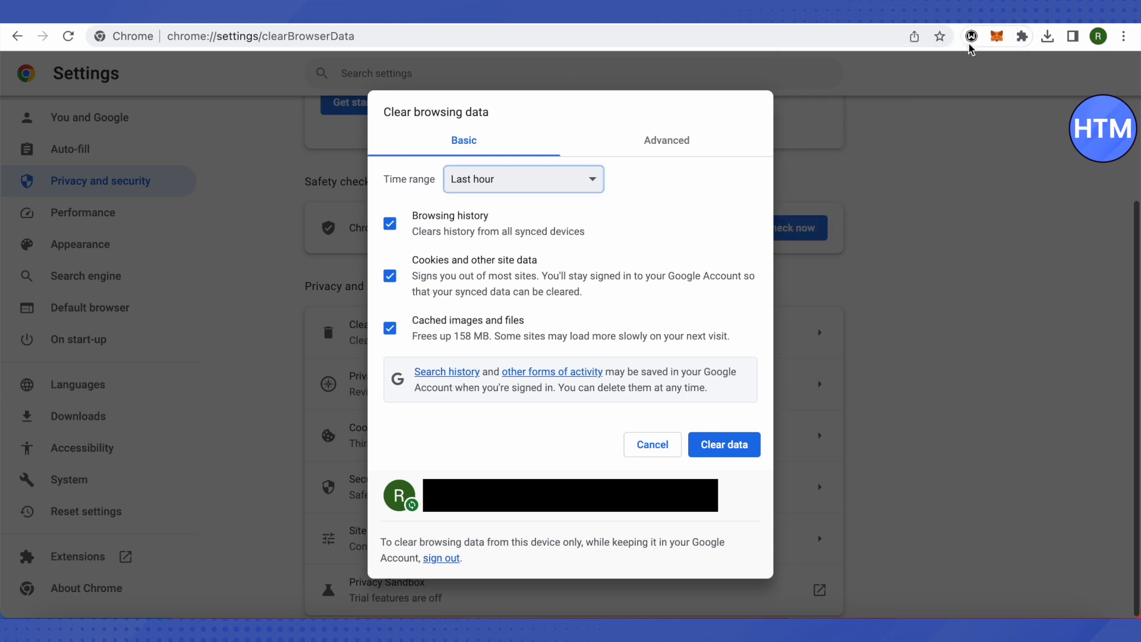
Open the Windscribe VPN extension panel from the toolbar, showing the VPN off.
left_click(969, 35)
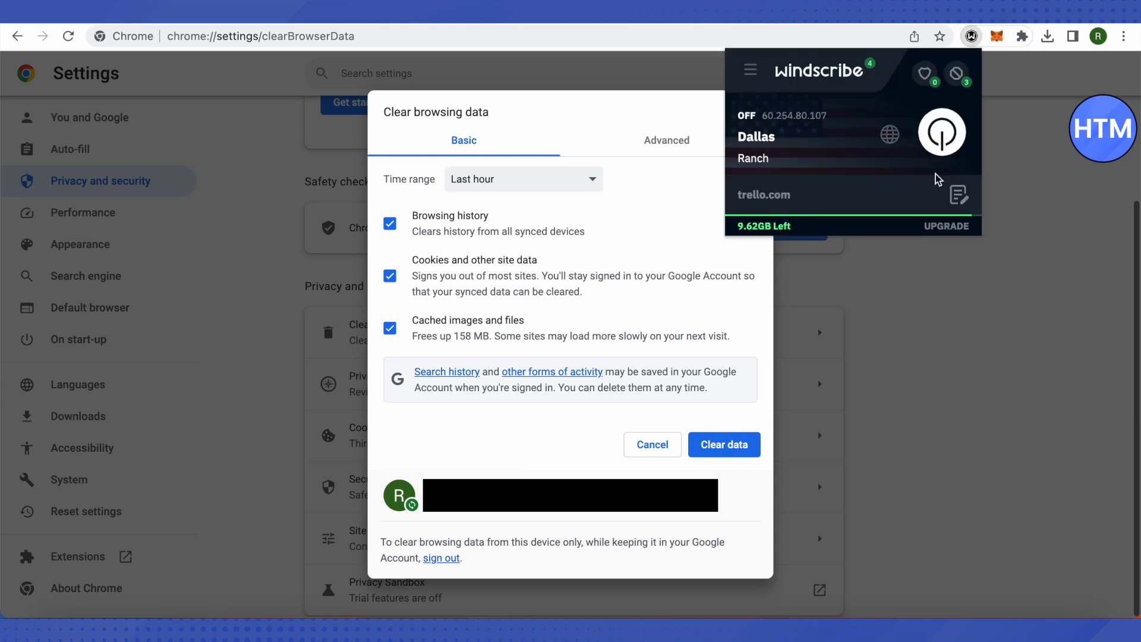
mouse_move(975, 165)
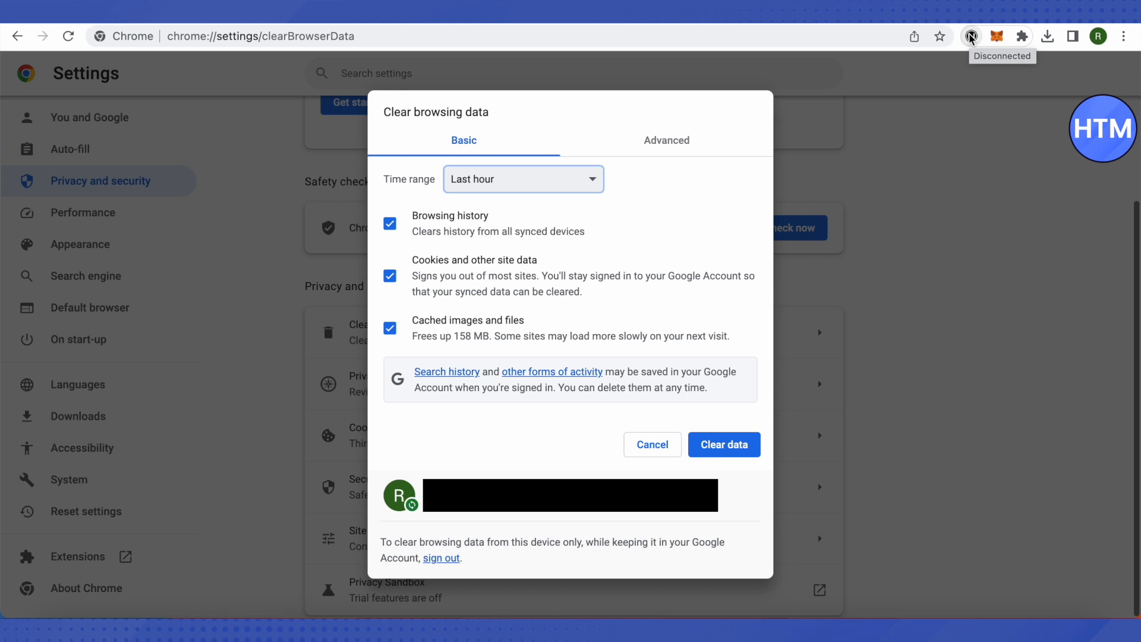
mouse_move(959, 62)
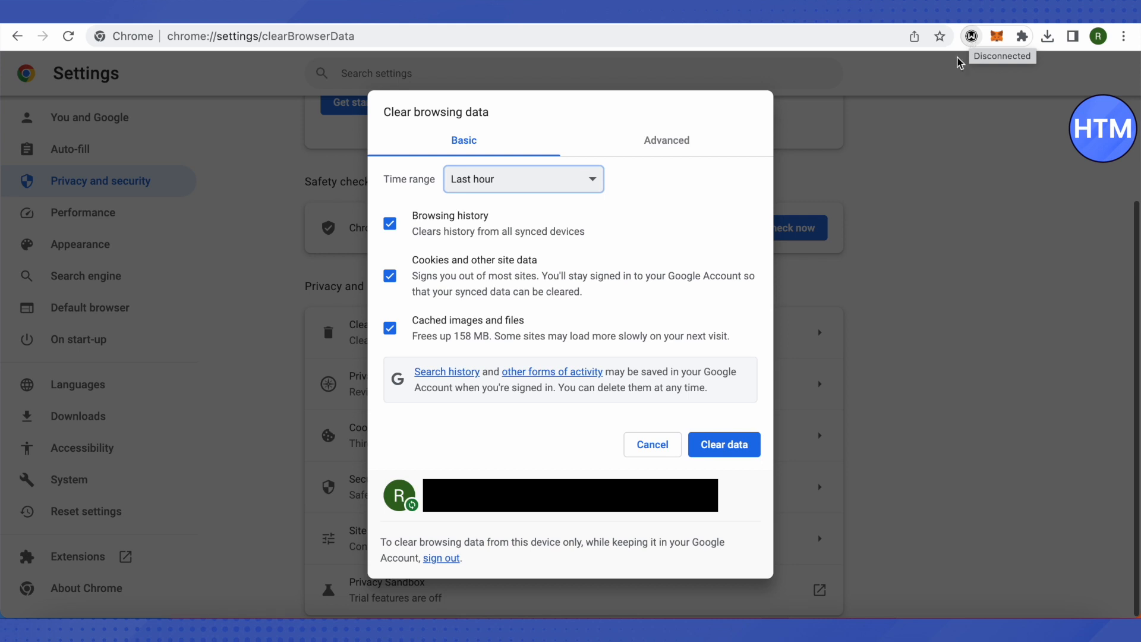